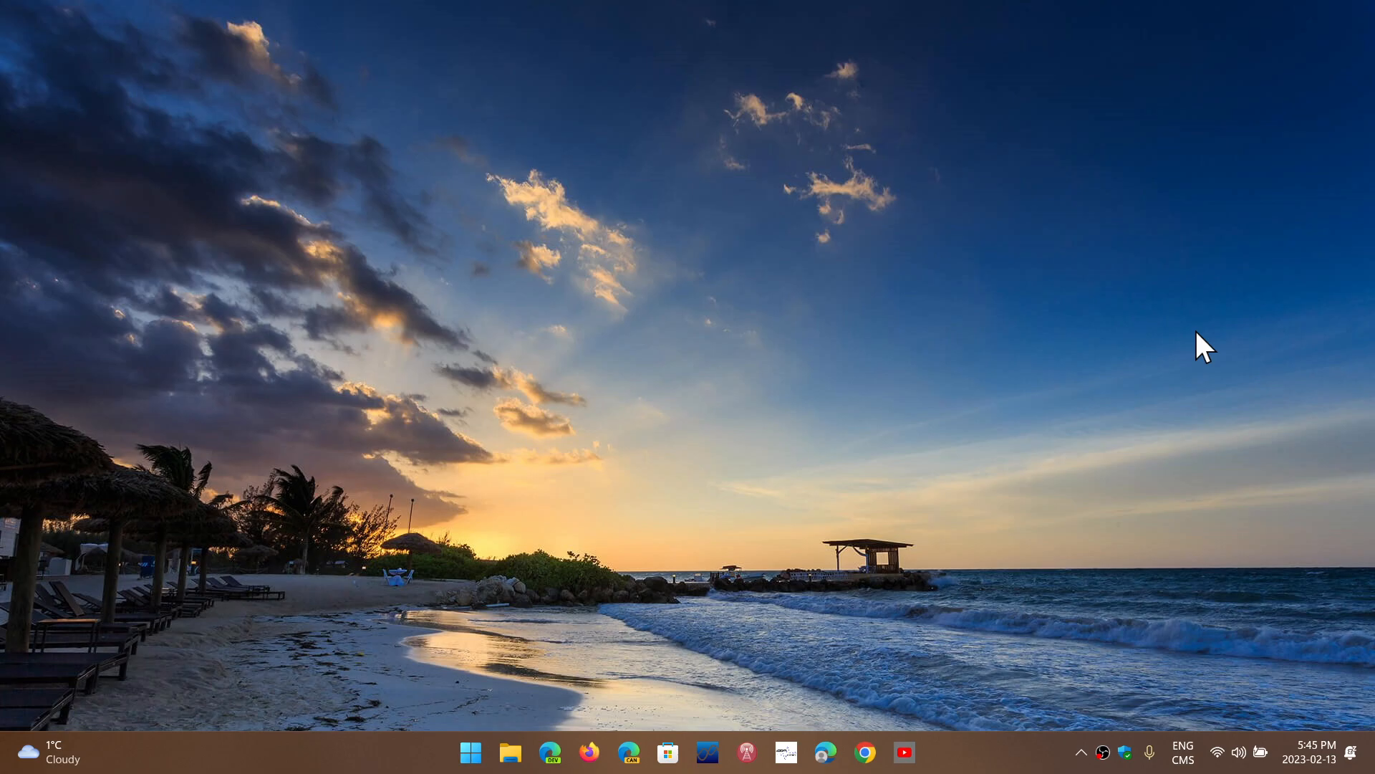
mouse_move(896, 718)
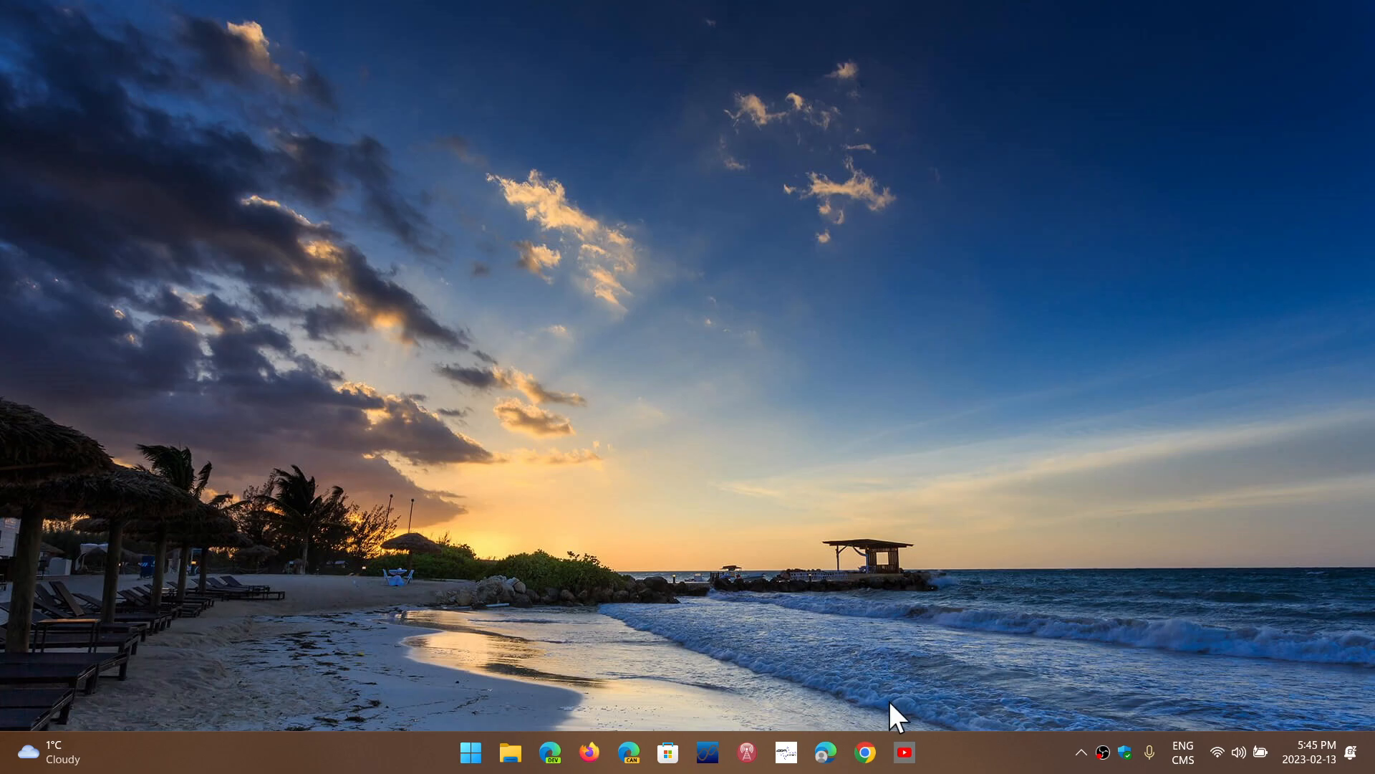
Step: Launch Chrome from the taskbar and open Settings from the three-dot menu
click(866, 752)
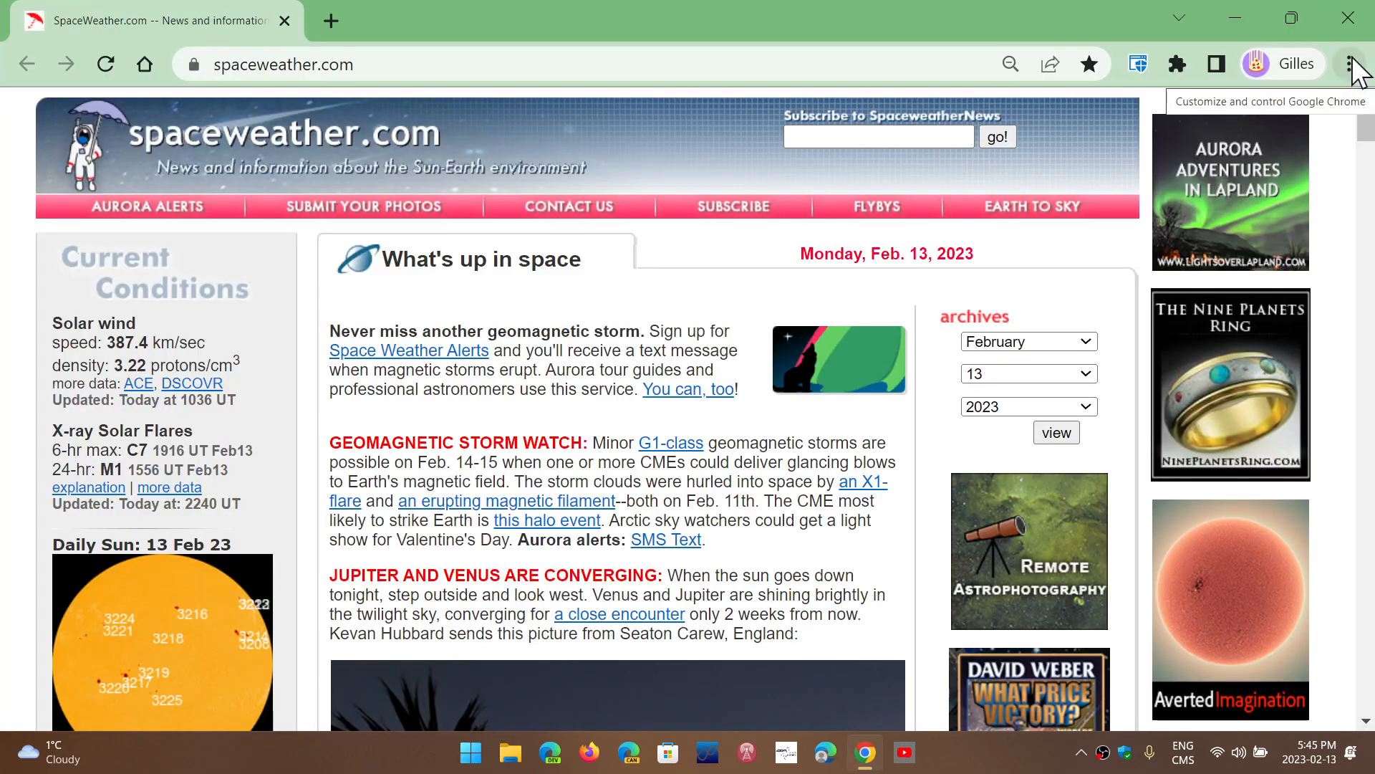
click(1349, 63)
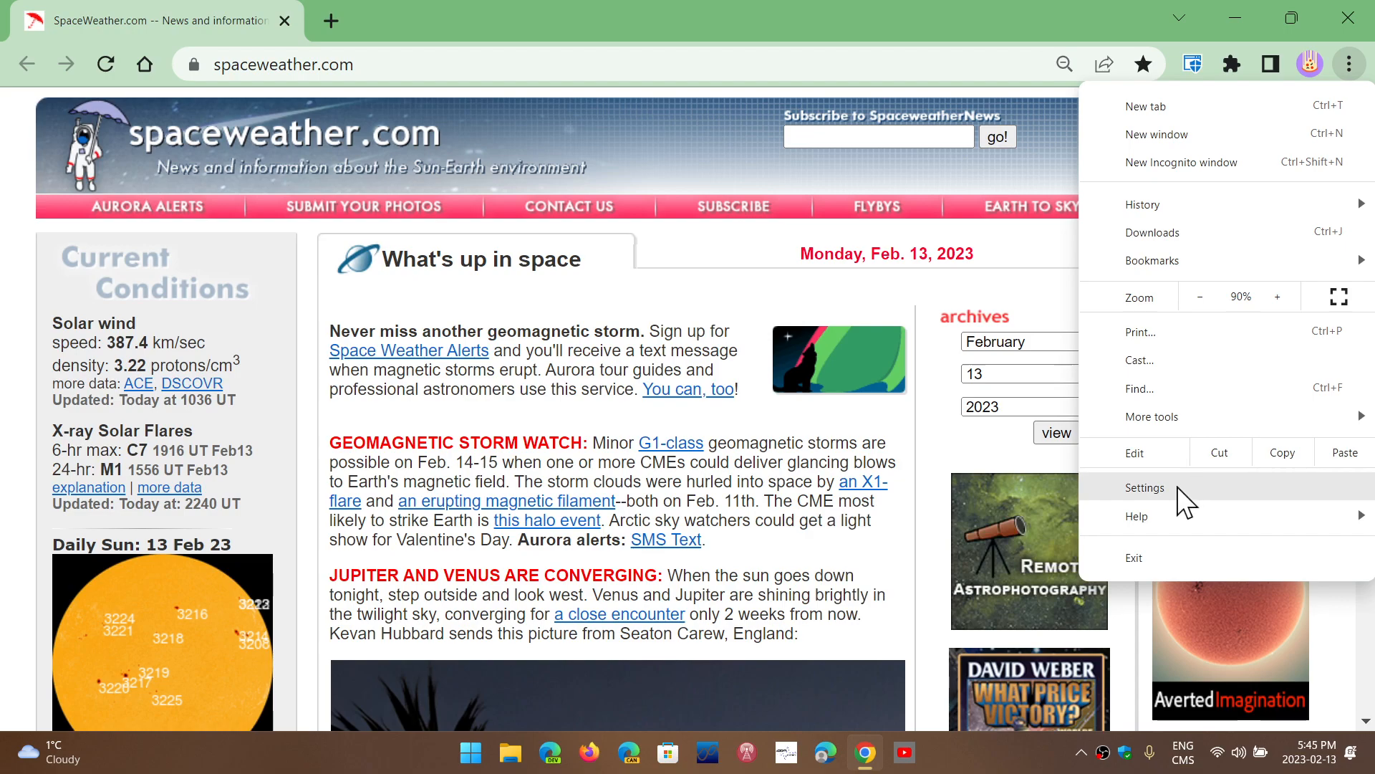
click(1145, 488)
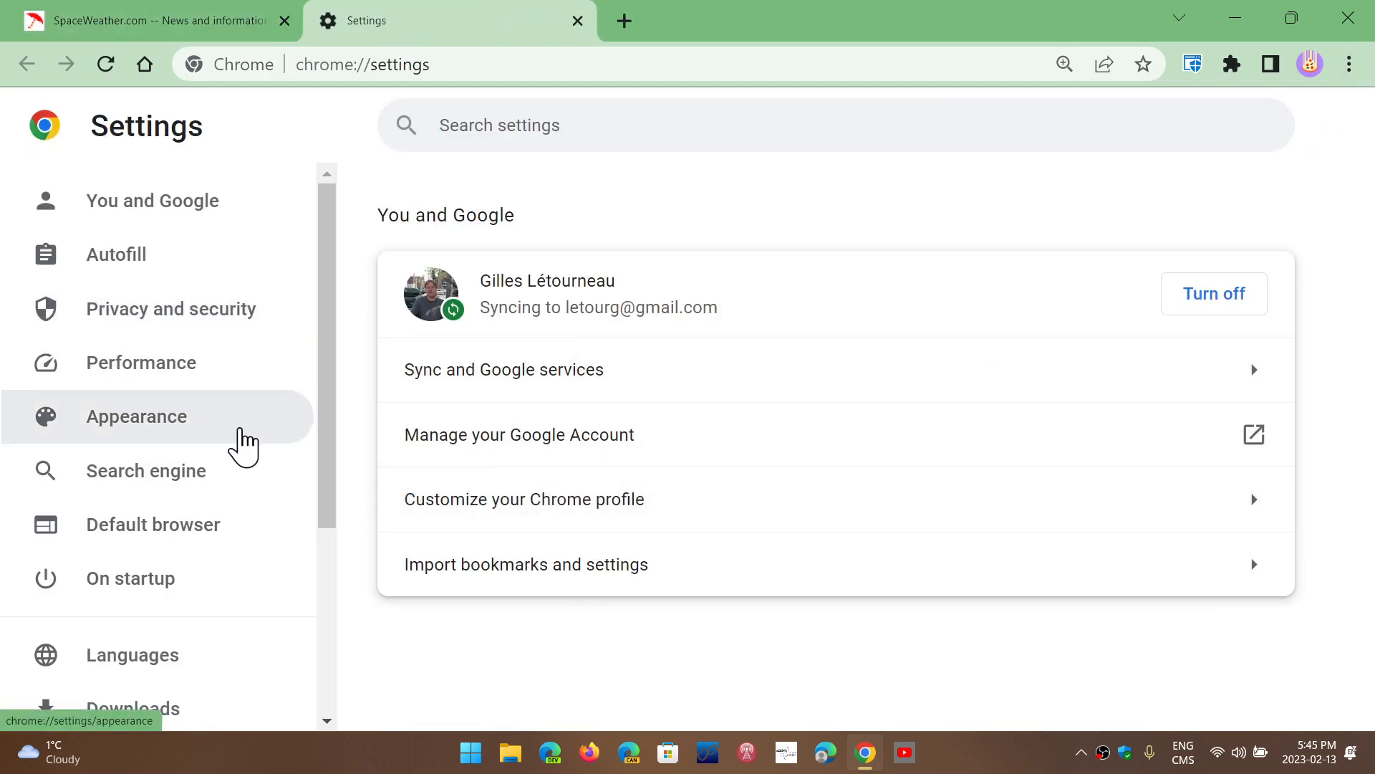
Step: Open Reset and clean up and bring up the Restore settings to original defaults dialog
scroll(down, 3)
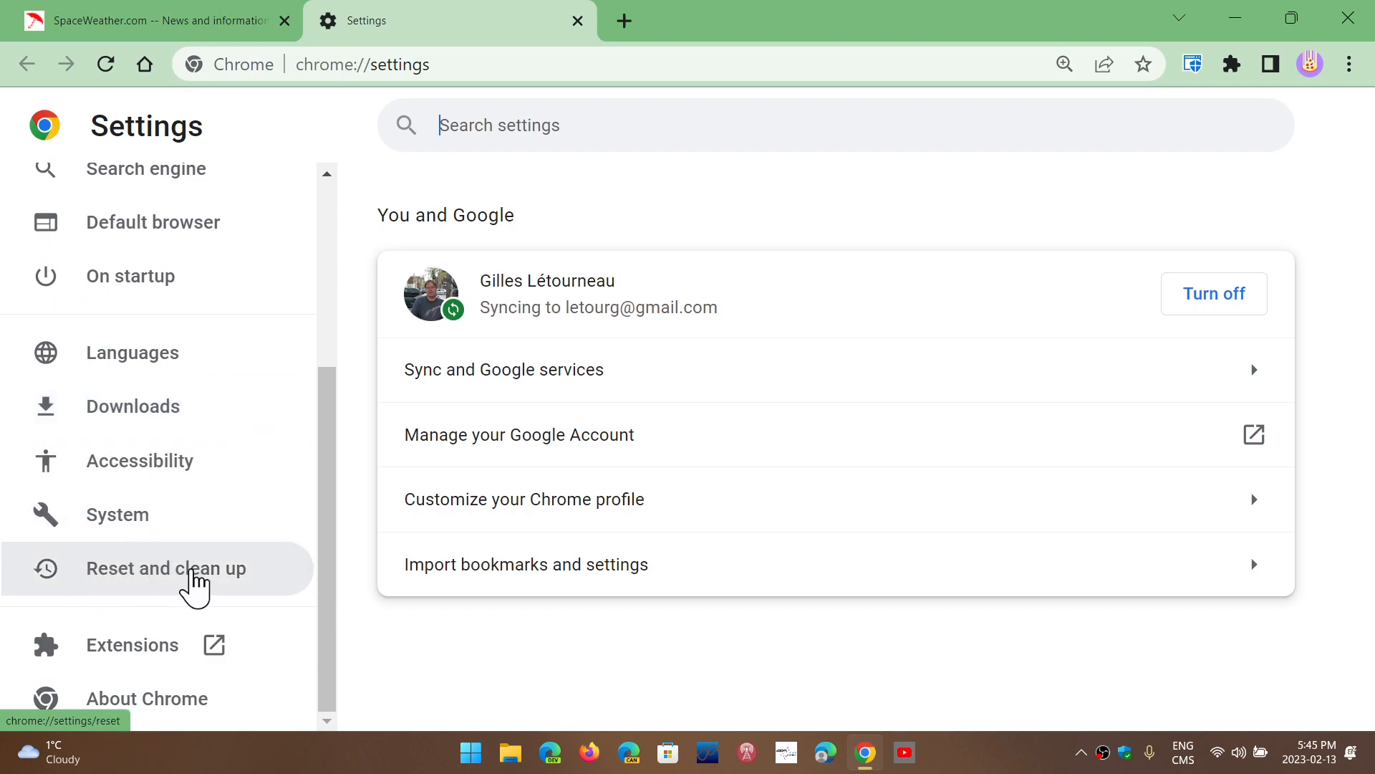
click(165, 568)
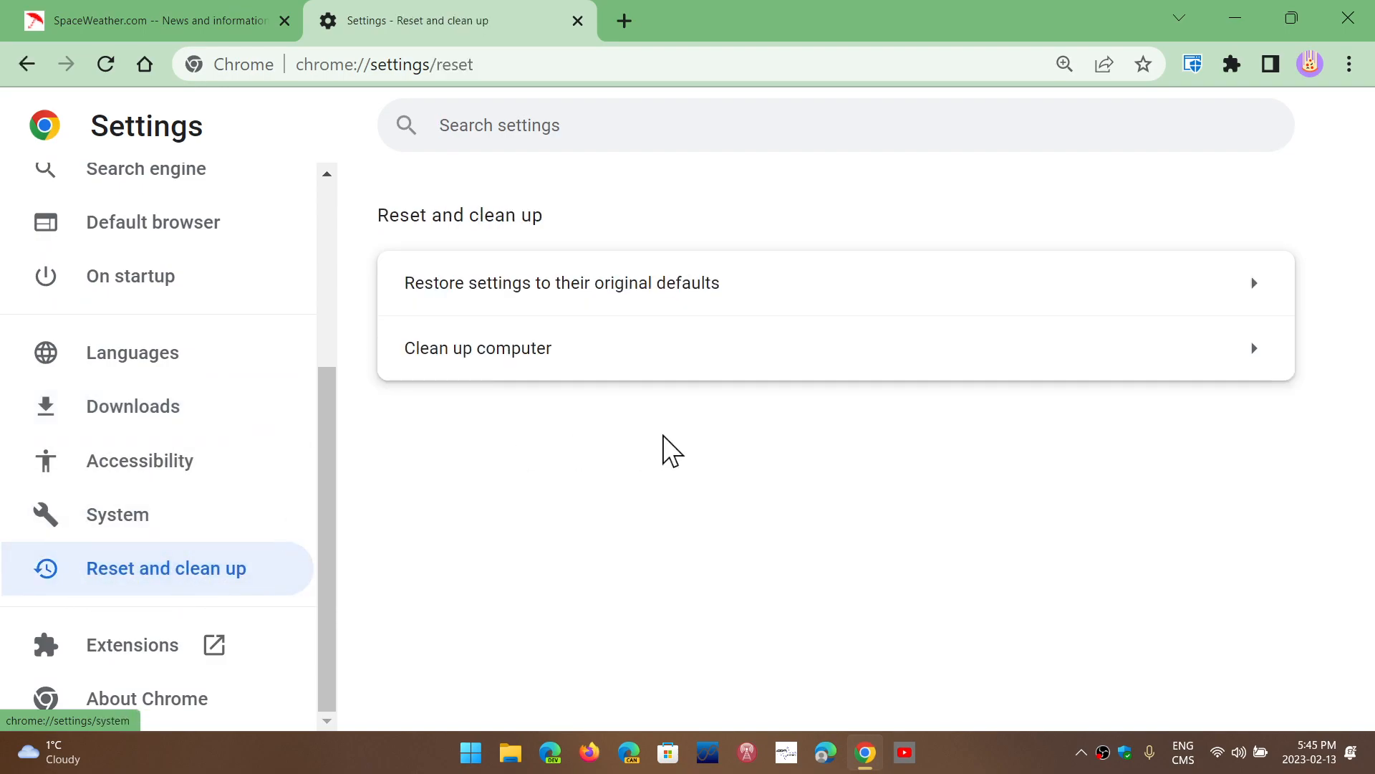
mouse_move(456, 303)
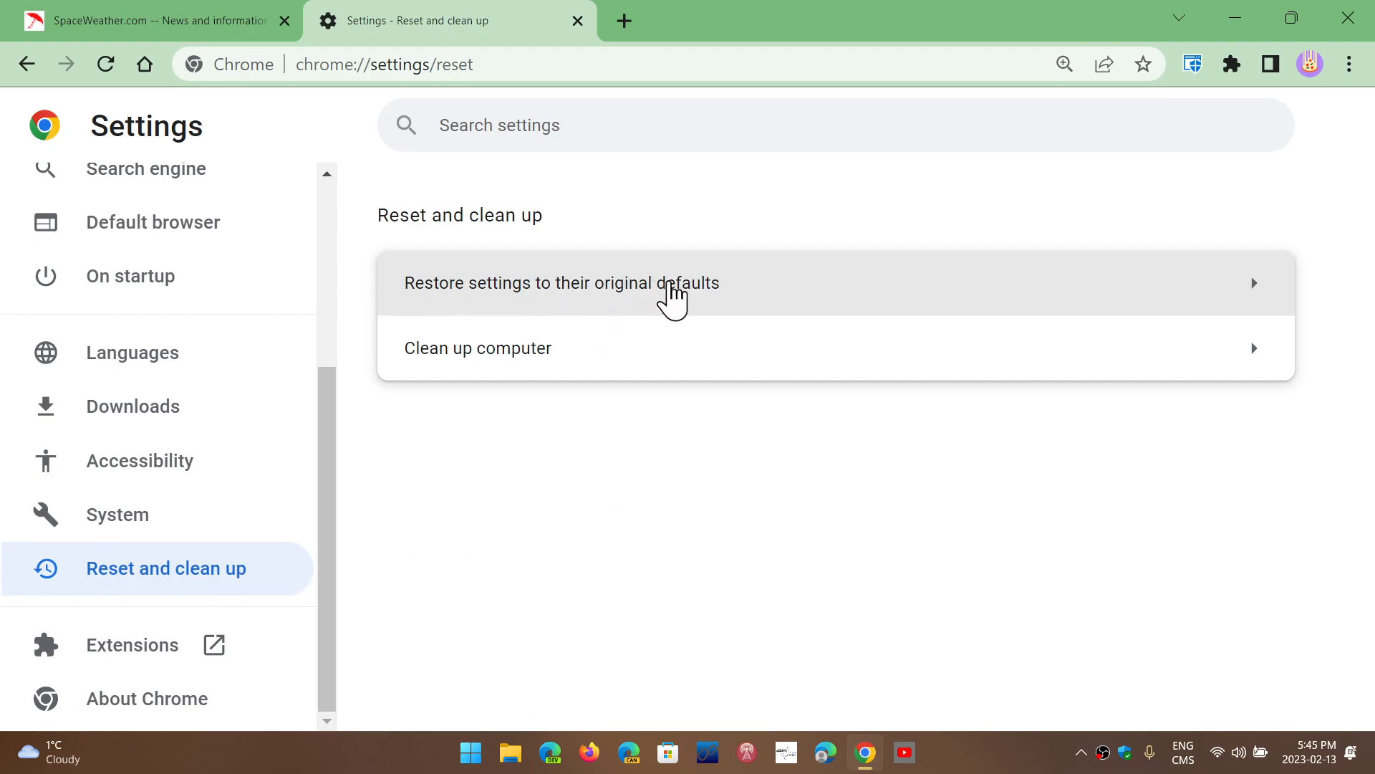
click(562, 282)
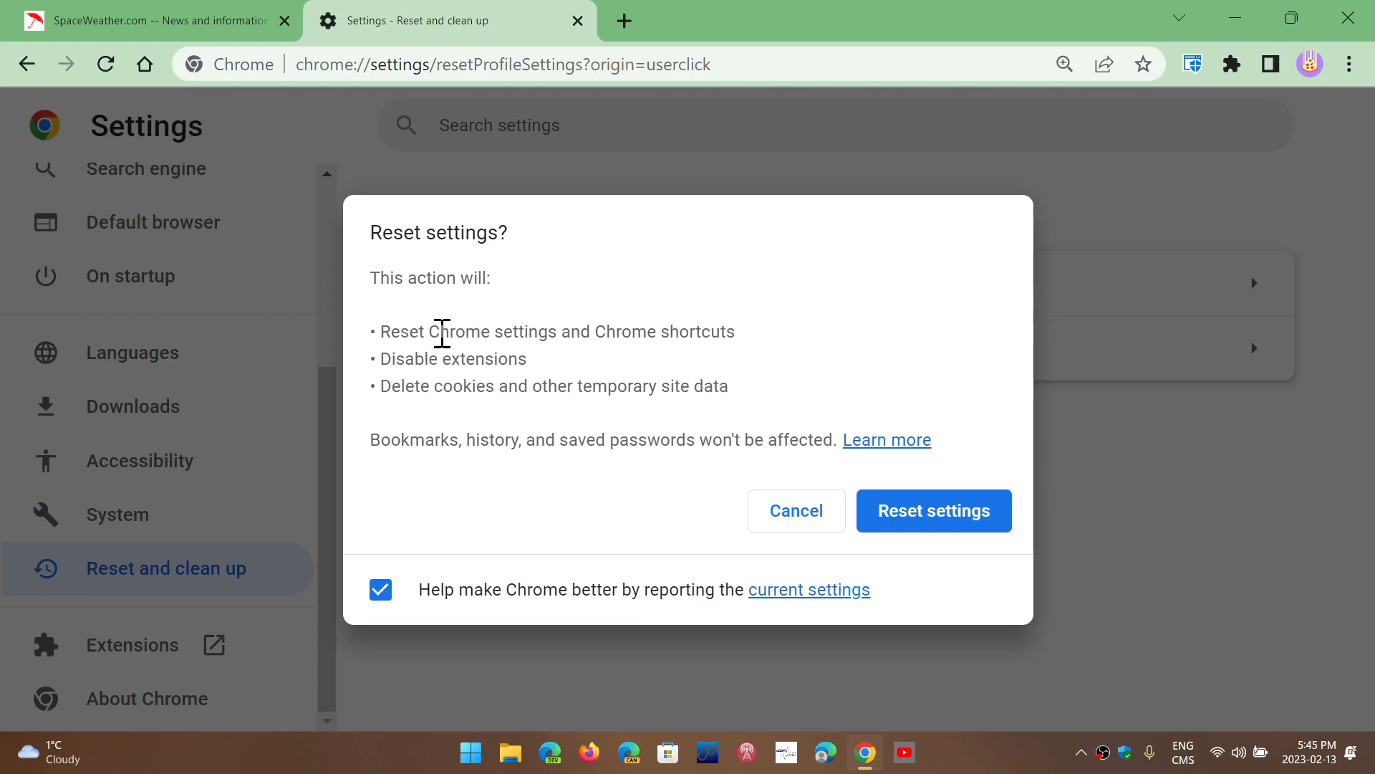
mouse_move(638, 340)
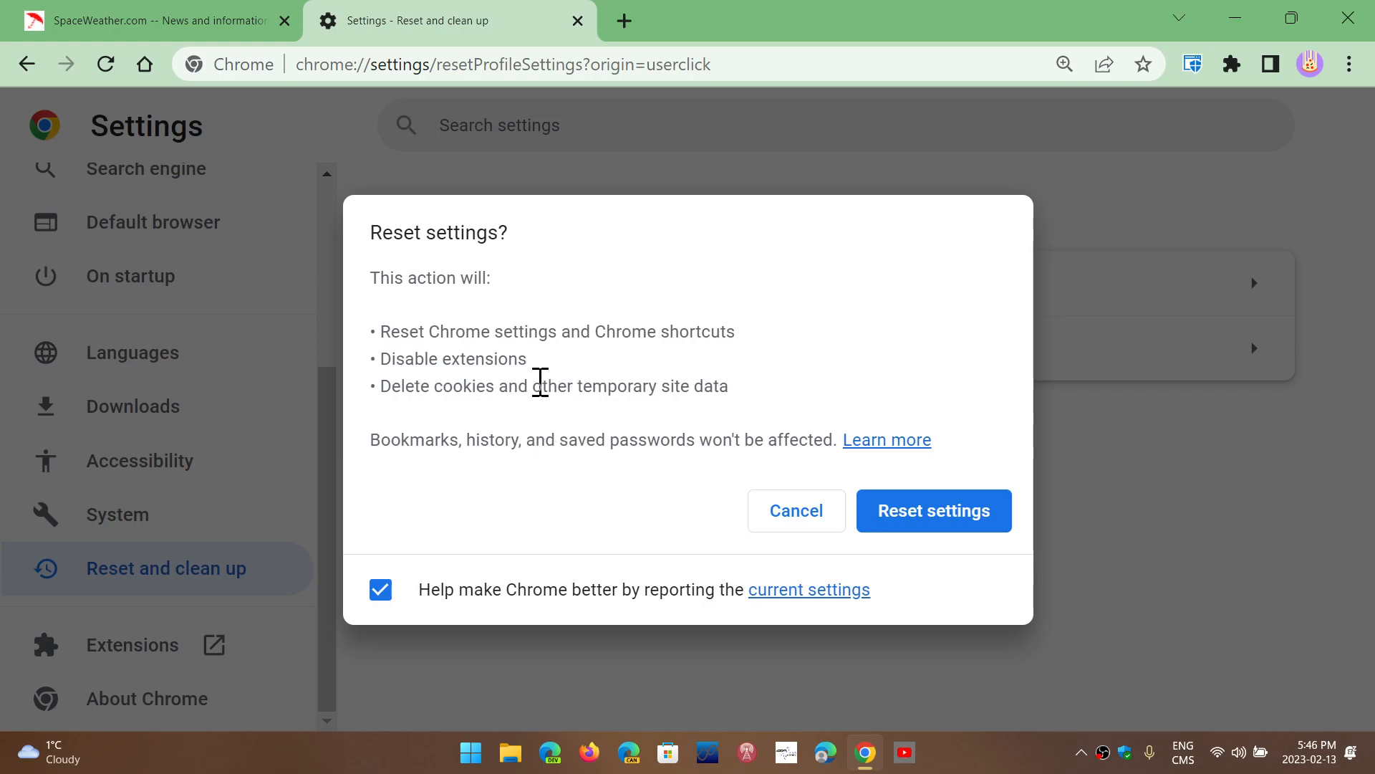
mouse_move(807, 412)
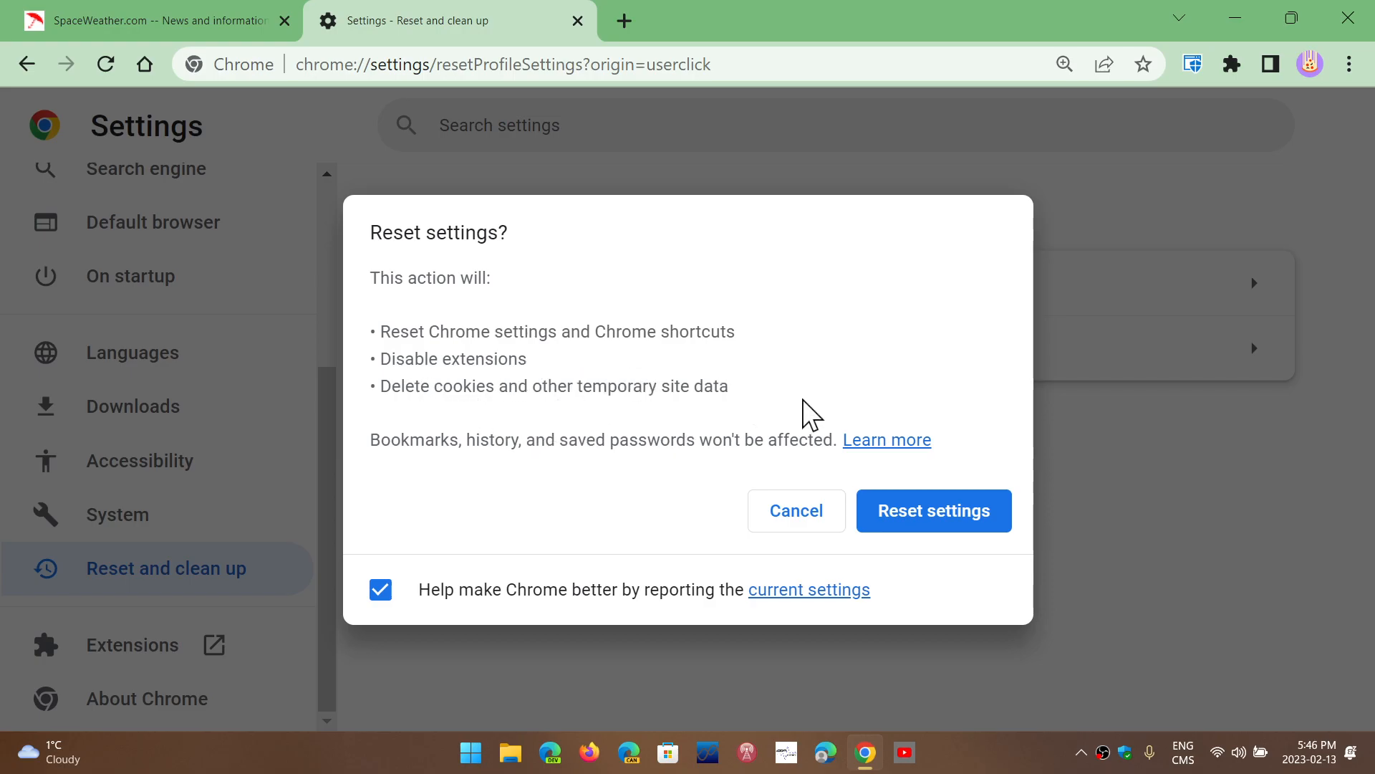
mouse_move(841, 411)
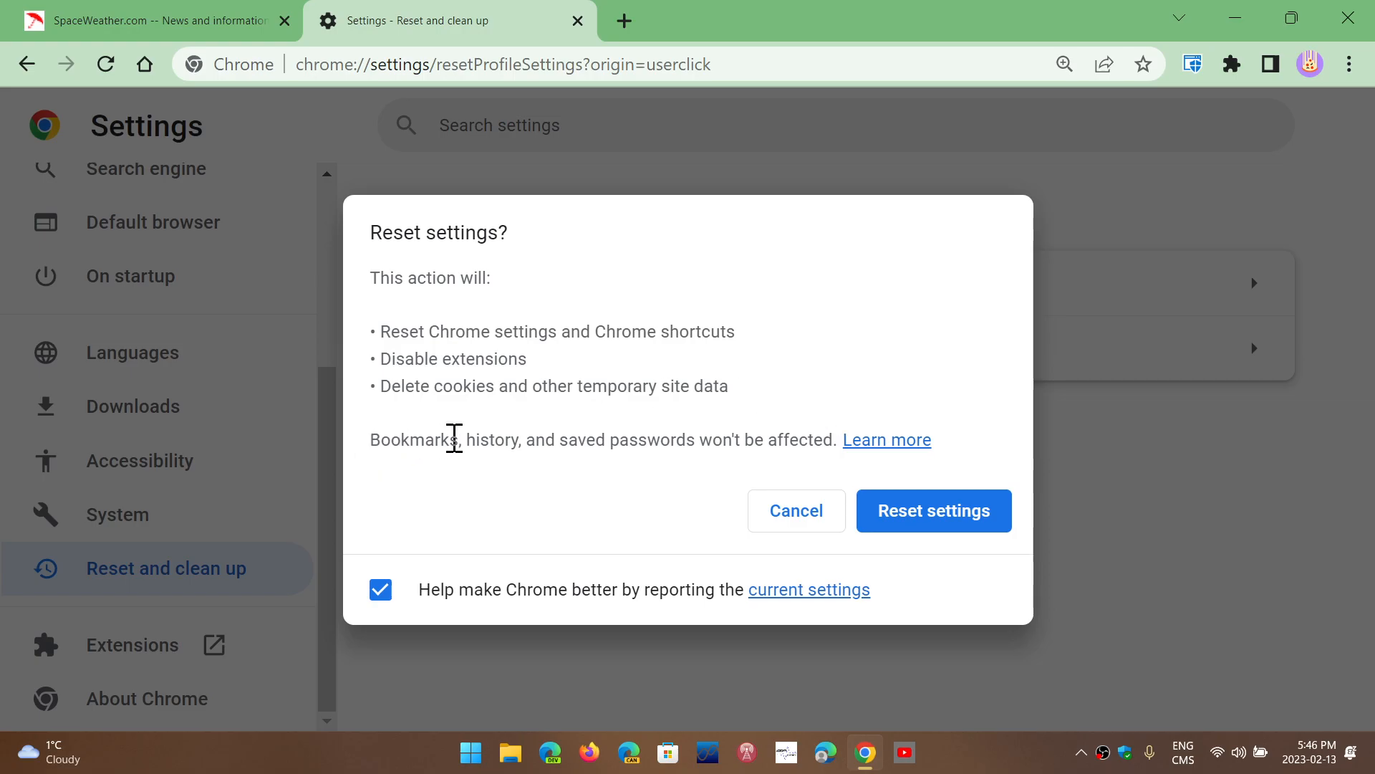
mouse_move(662, 449)
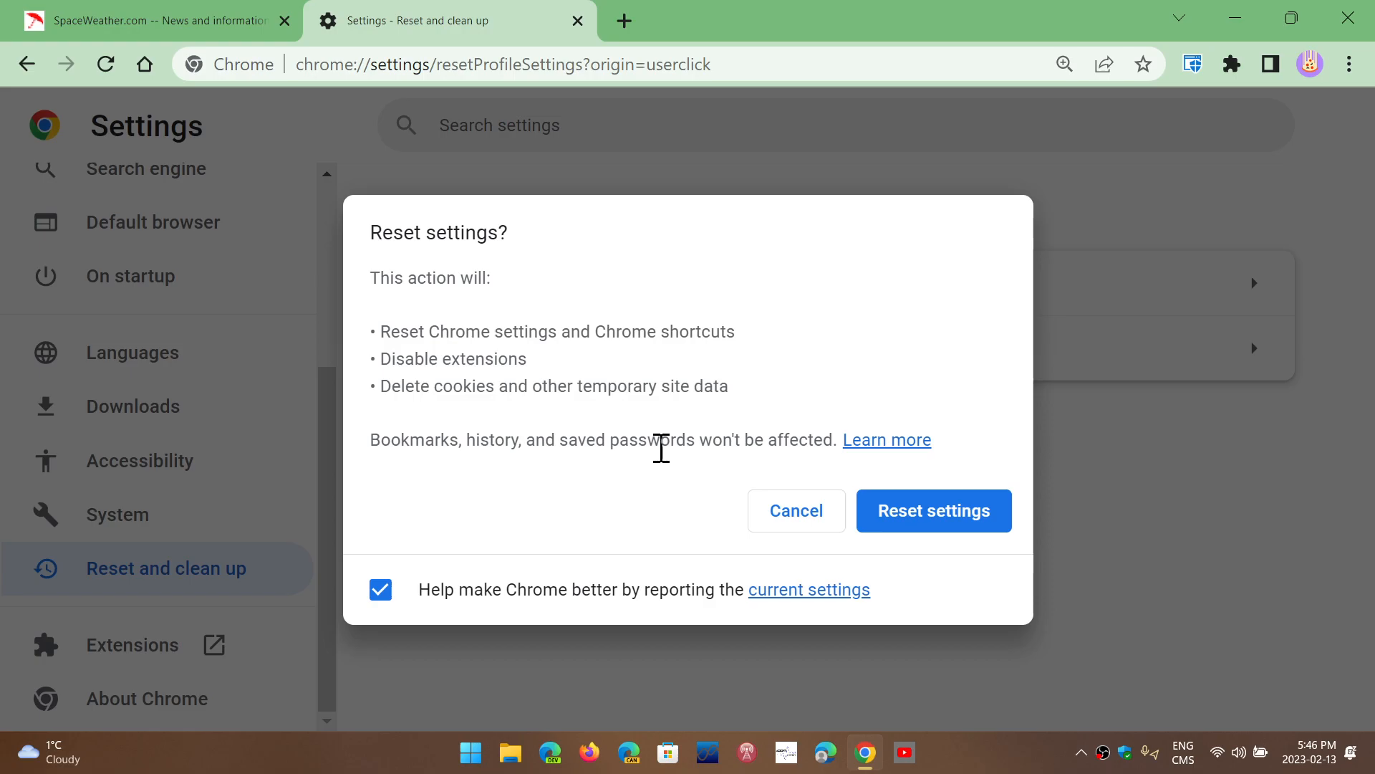
mouse_move(887, 439)
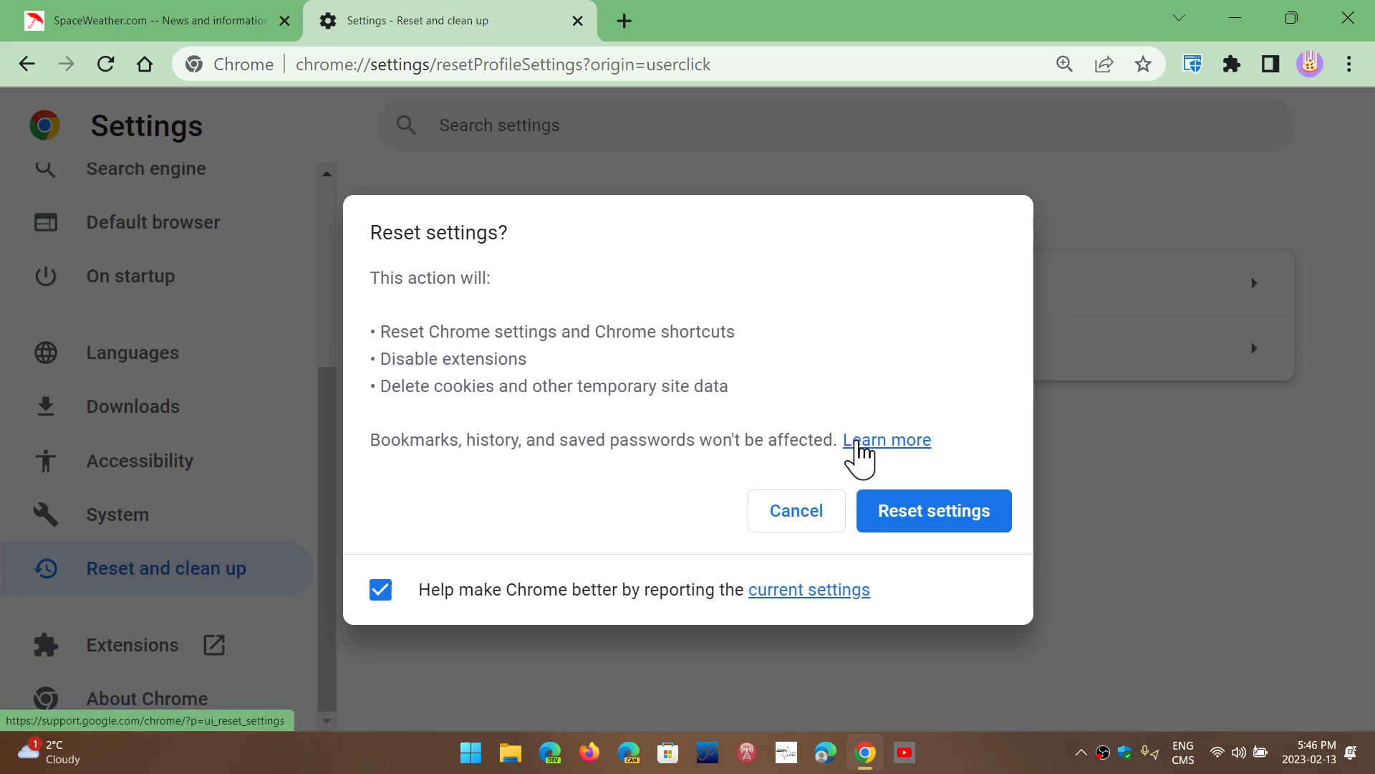
mouse_move(571, 512)
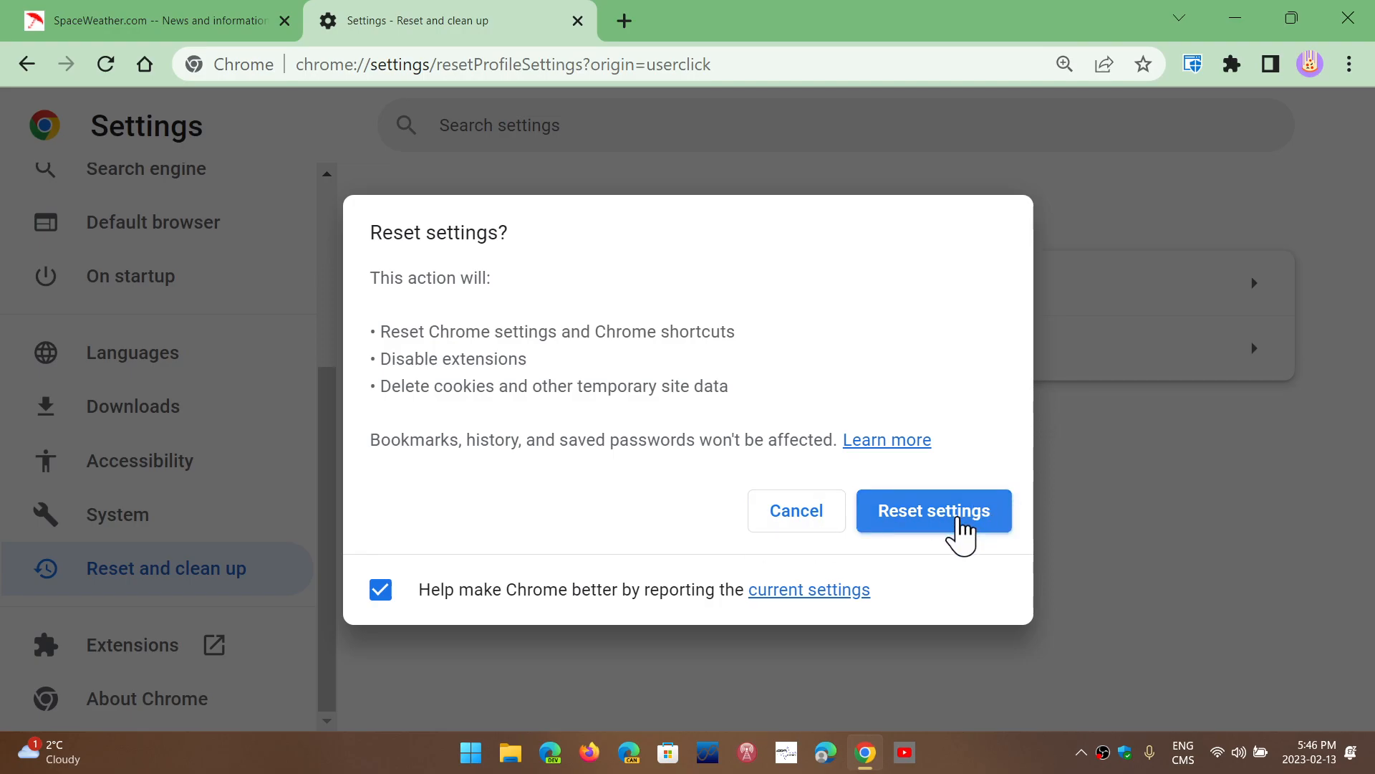
mouse_move(899, 15)
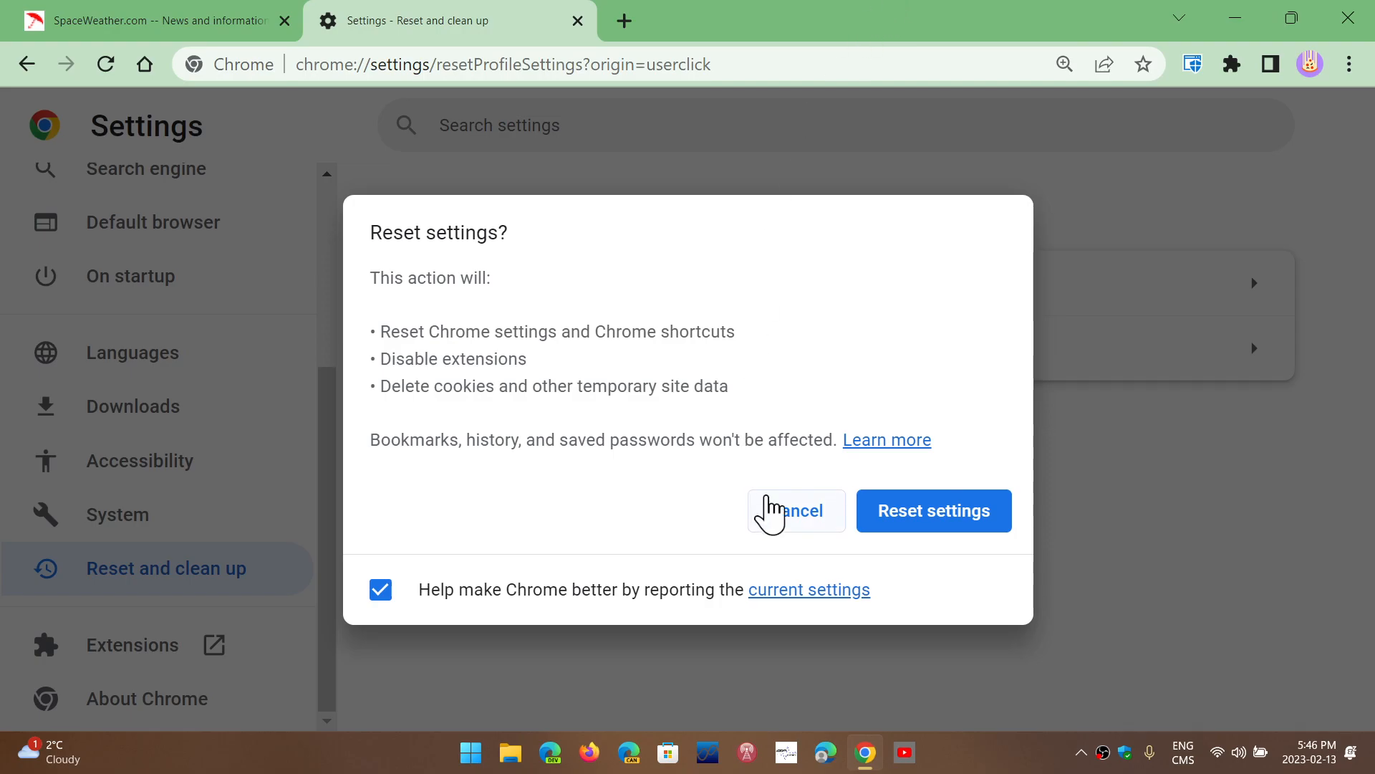
click(793, 511)
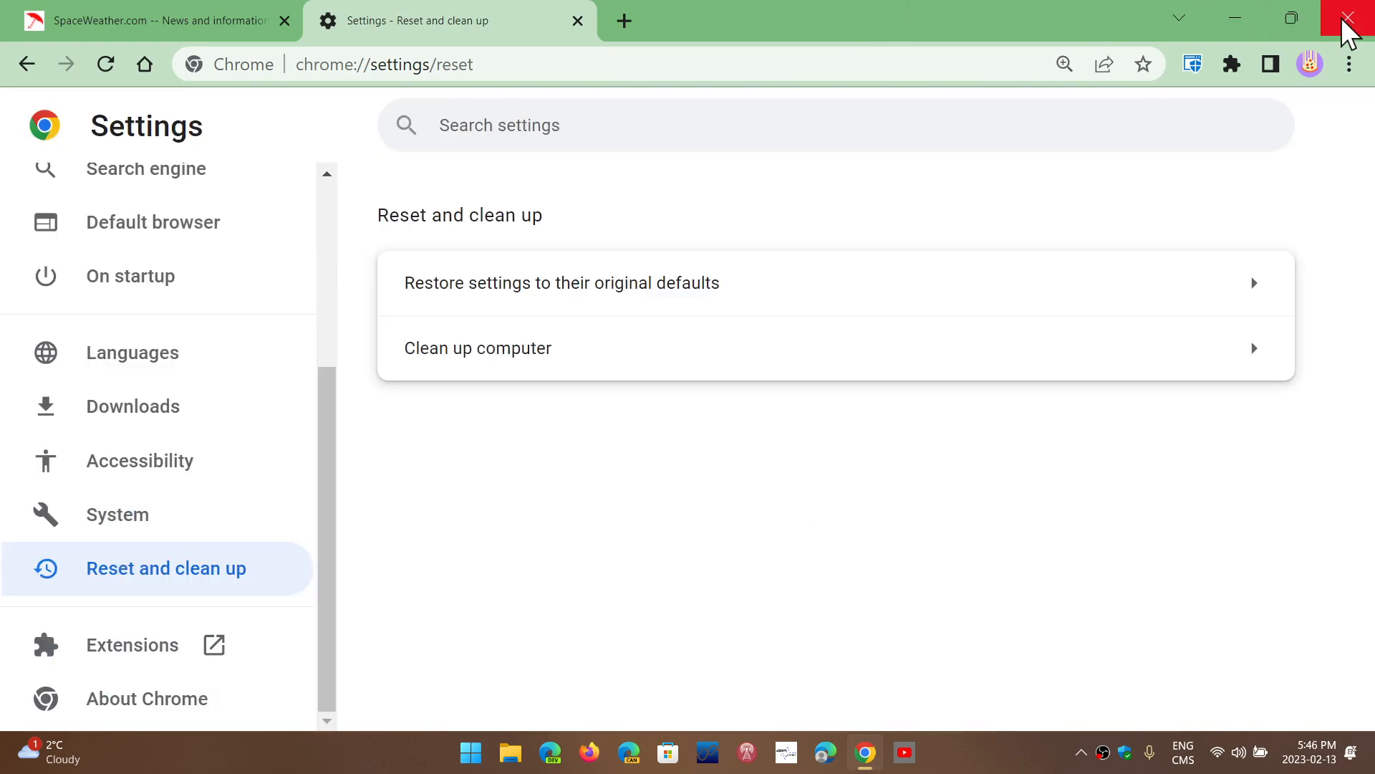
Step: Close the Chrome window to return to the beach-wallpaper desktop
click(1353, 18)
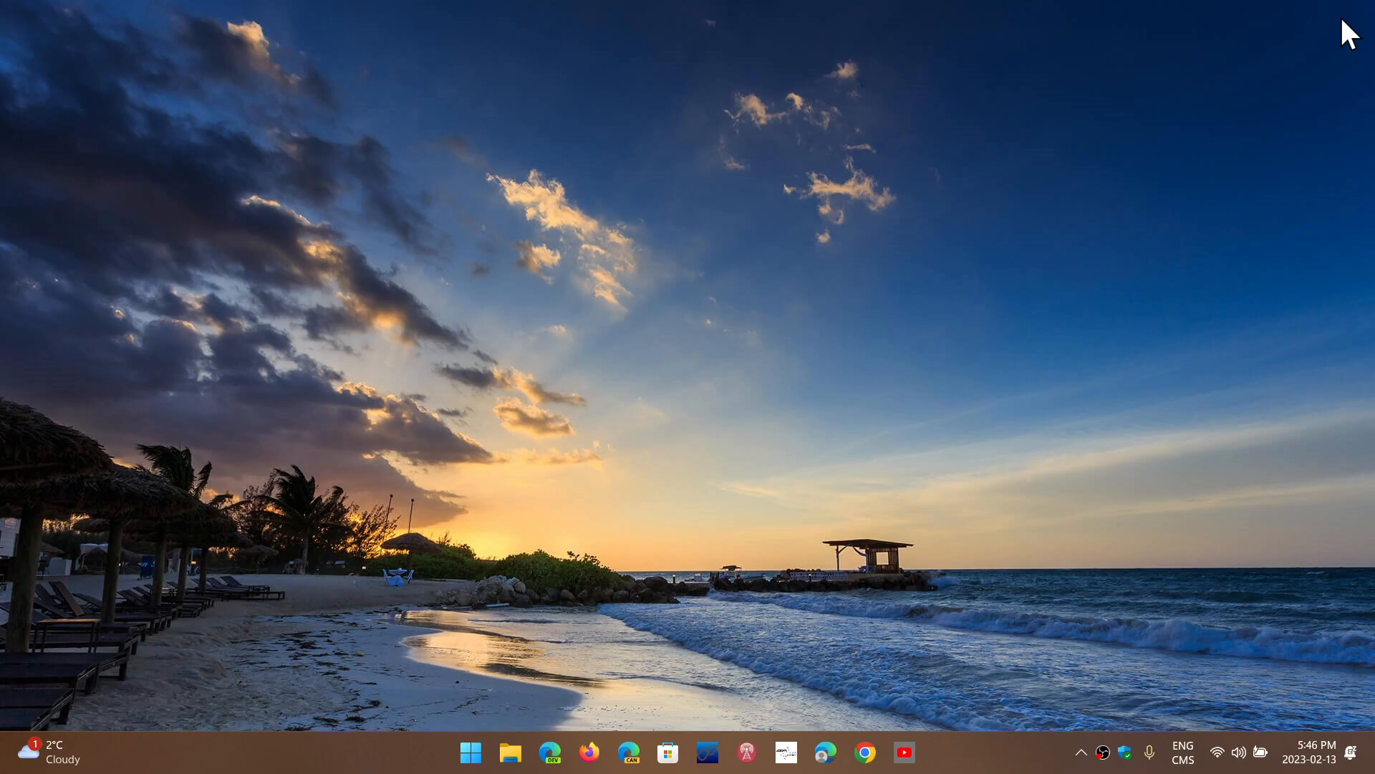
mouse_move(870, 274)
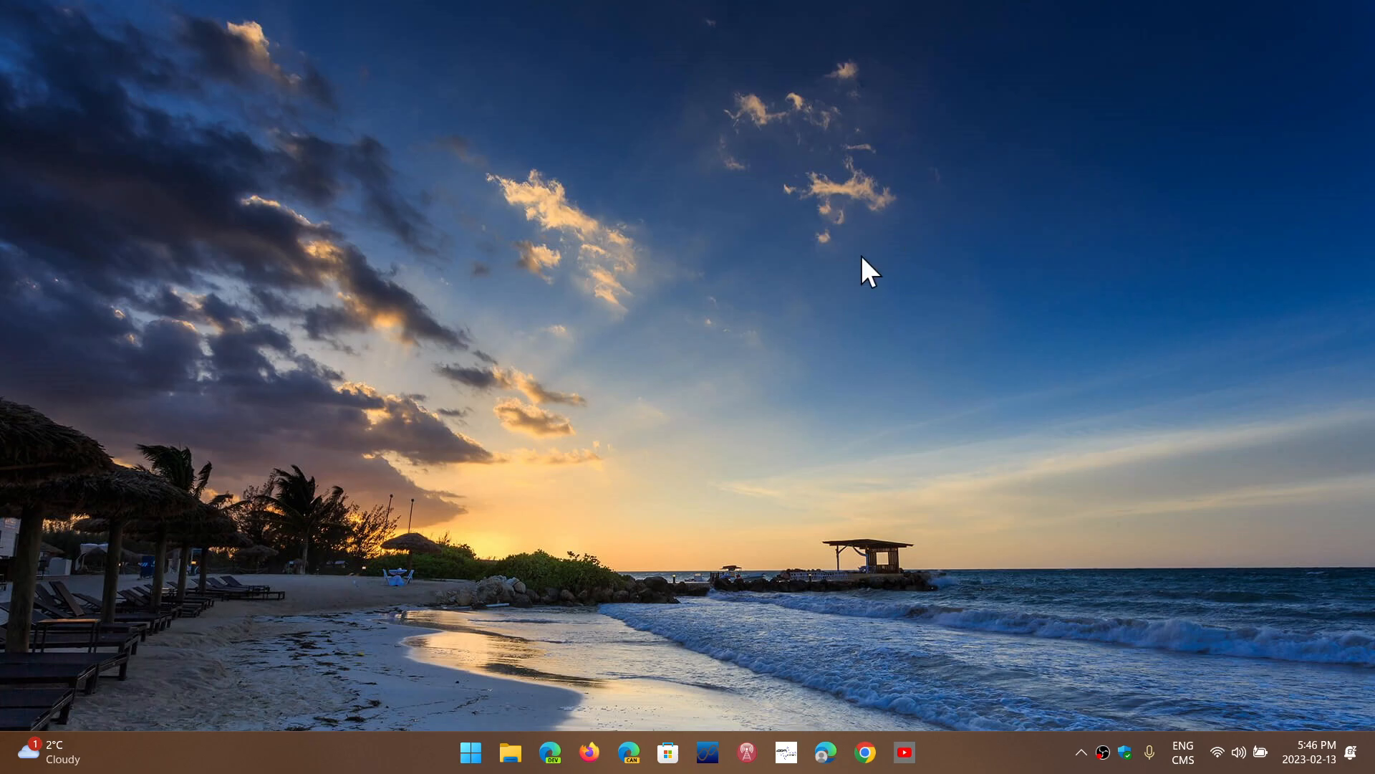